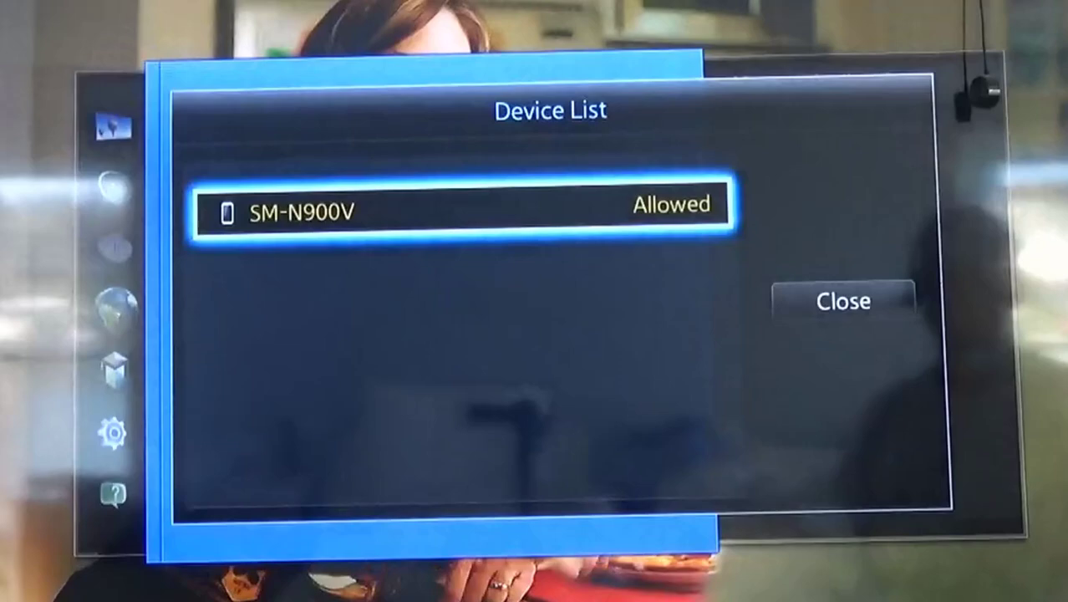
Close the allowed-devices list so the TV shows its Screen Mirroring instructions
click(843, 301)
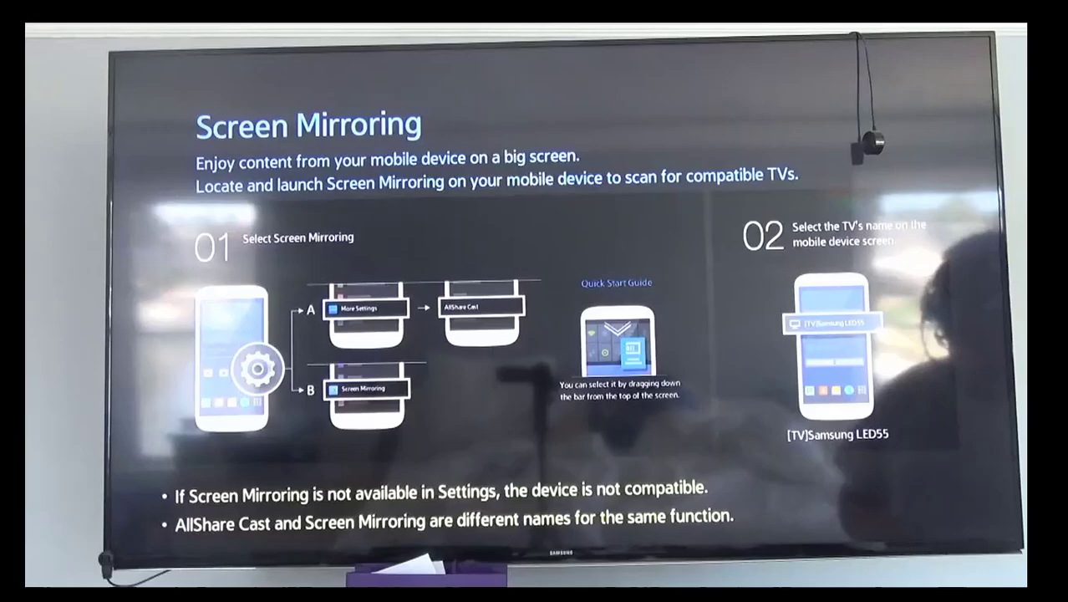
From Start > Settings > Devices, add a device of type Wireless display or dock
click(19, 586)
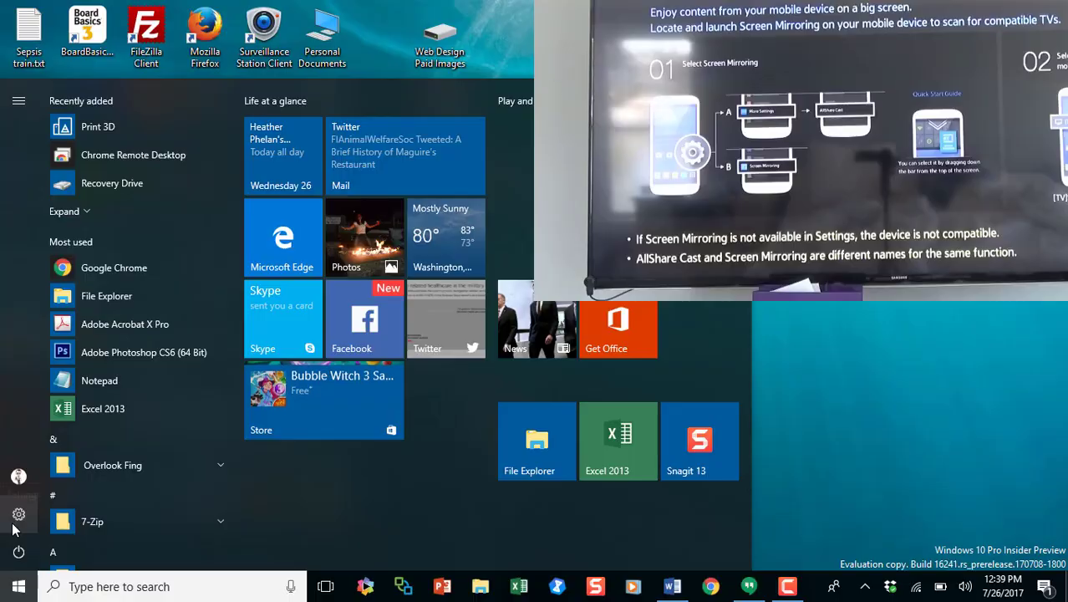
click(19, 515)
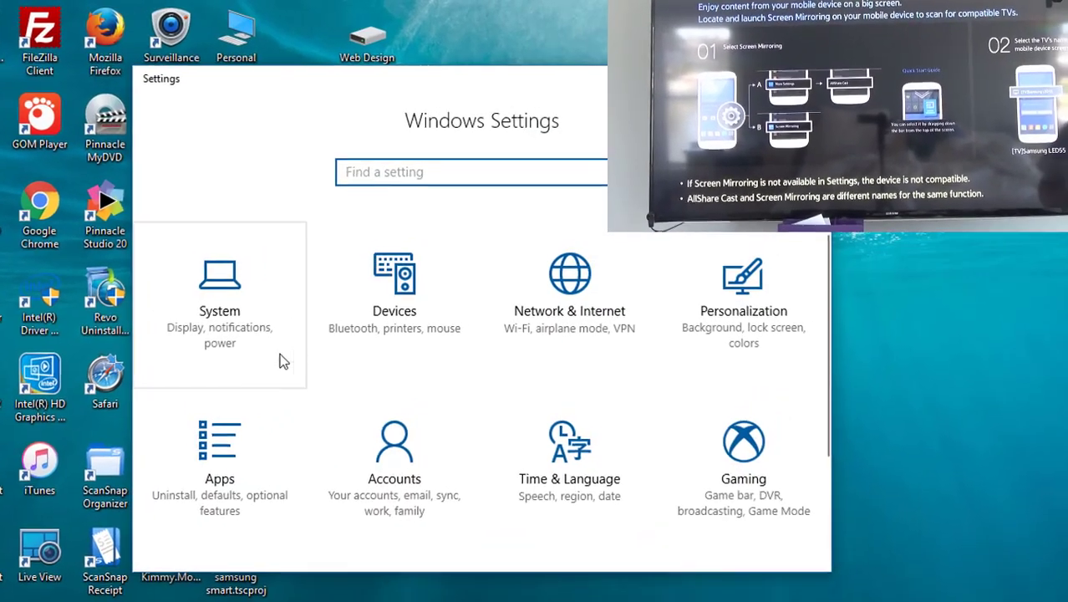
click(395, 292)
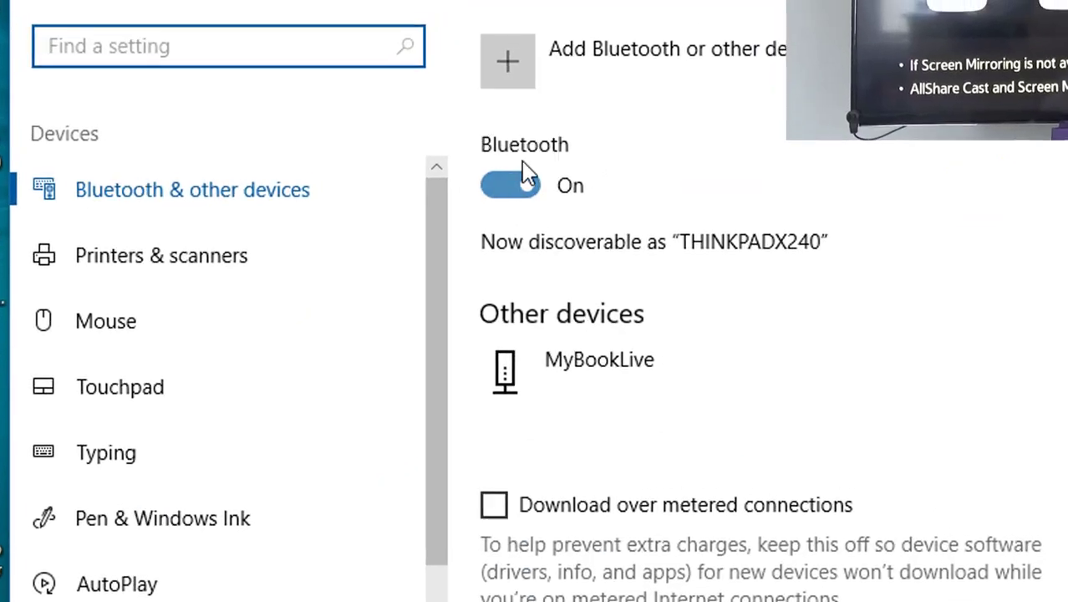
click(509, 60)
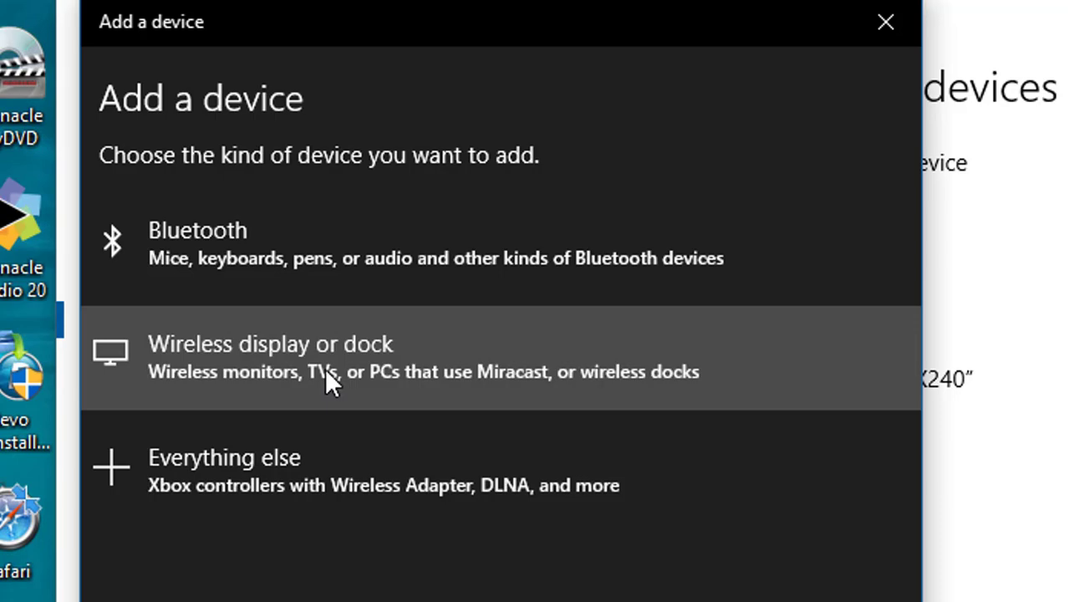
click(335, 358)
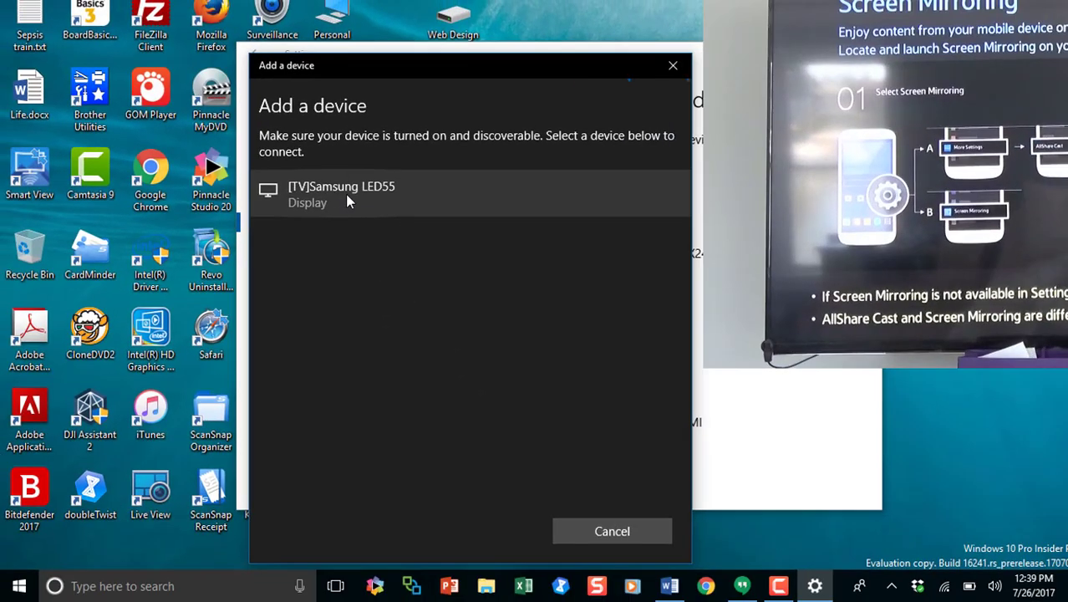
Connect to [TV]Samsung LED55 in Duplicate mode and finish with Done
click(342, 194)
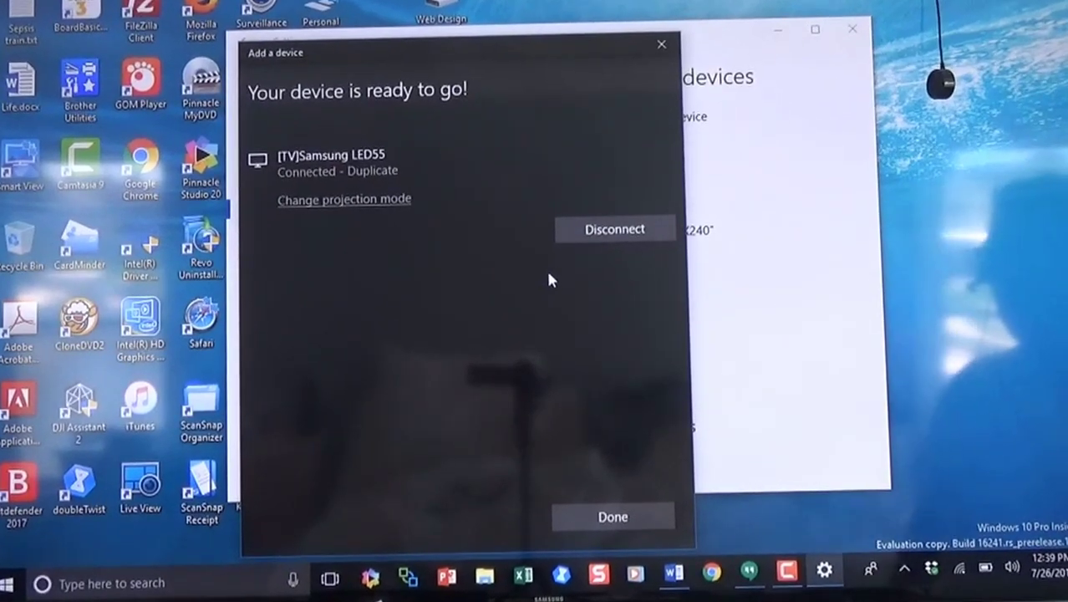
mouse_move(595, 428)
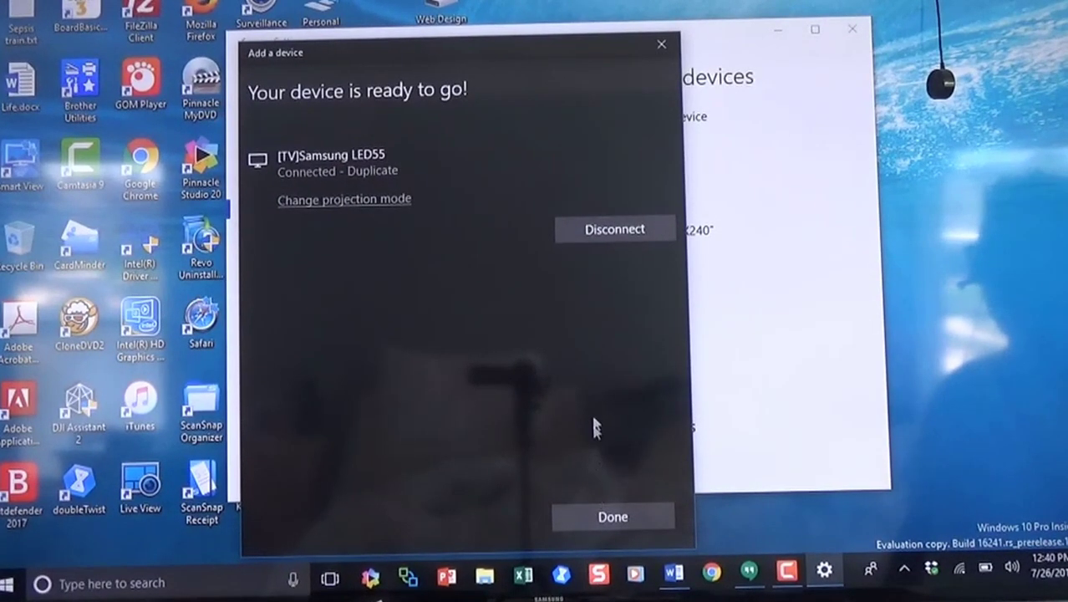
click(612, 515)
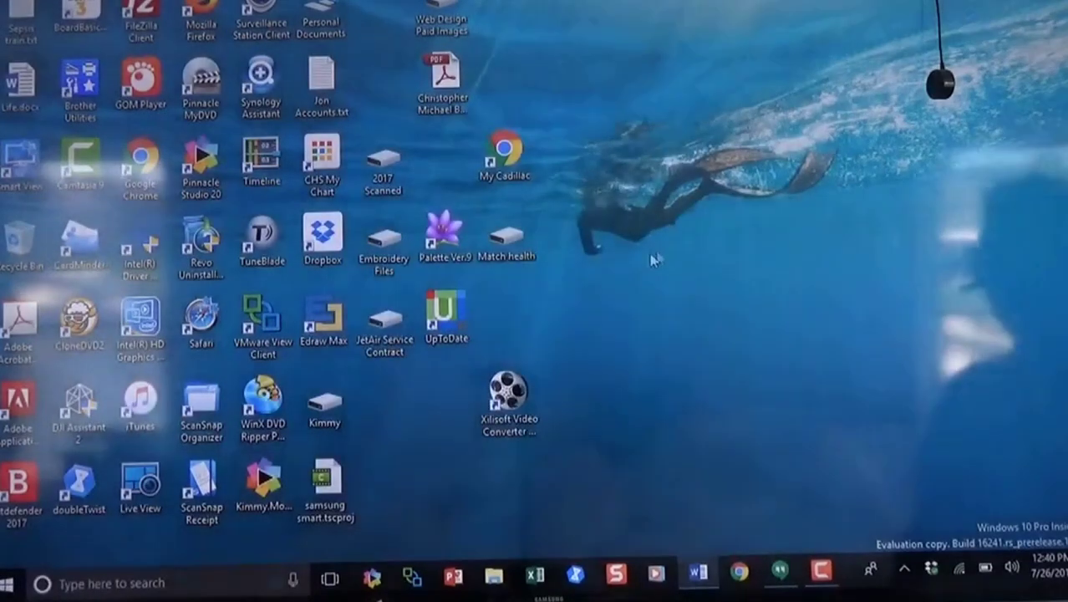
mouse_move(585, 538)
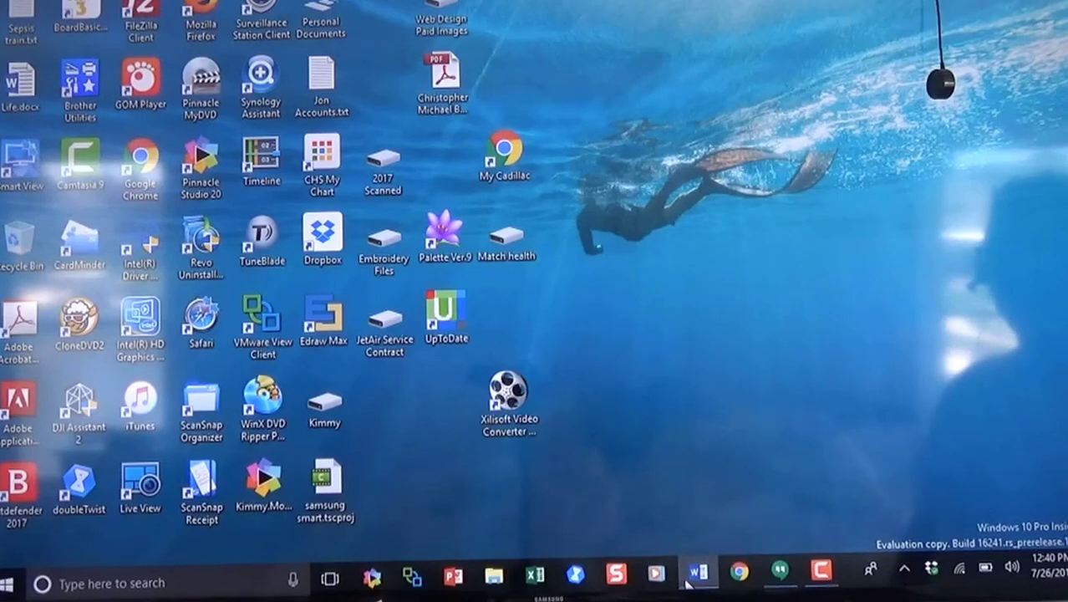
Open the Samsung H6350 55-inch Smart LED TV specifications Word document
click(697, 573)
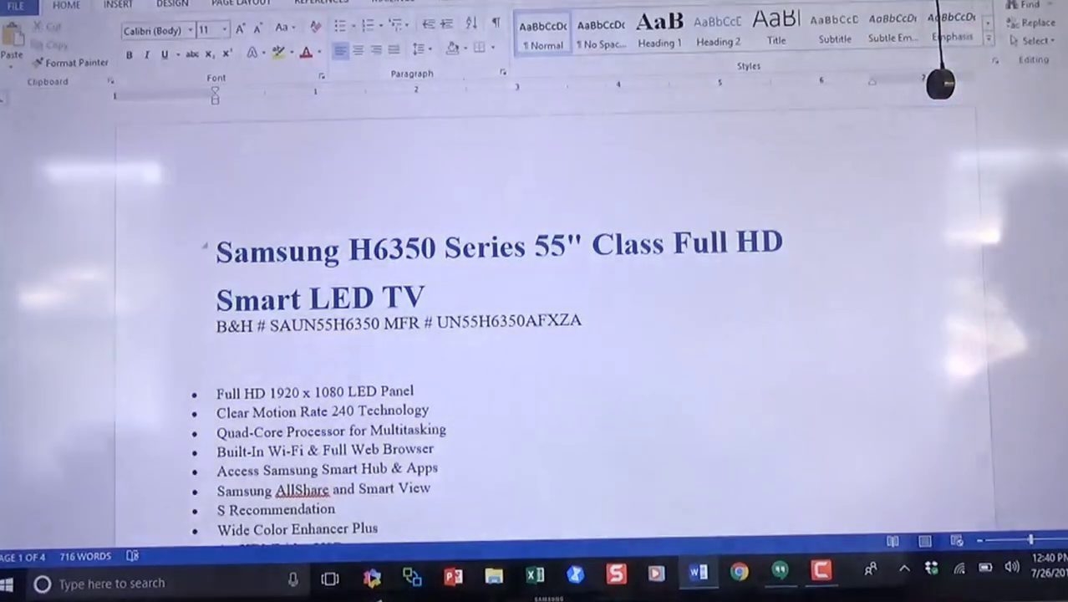